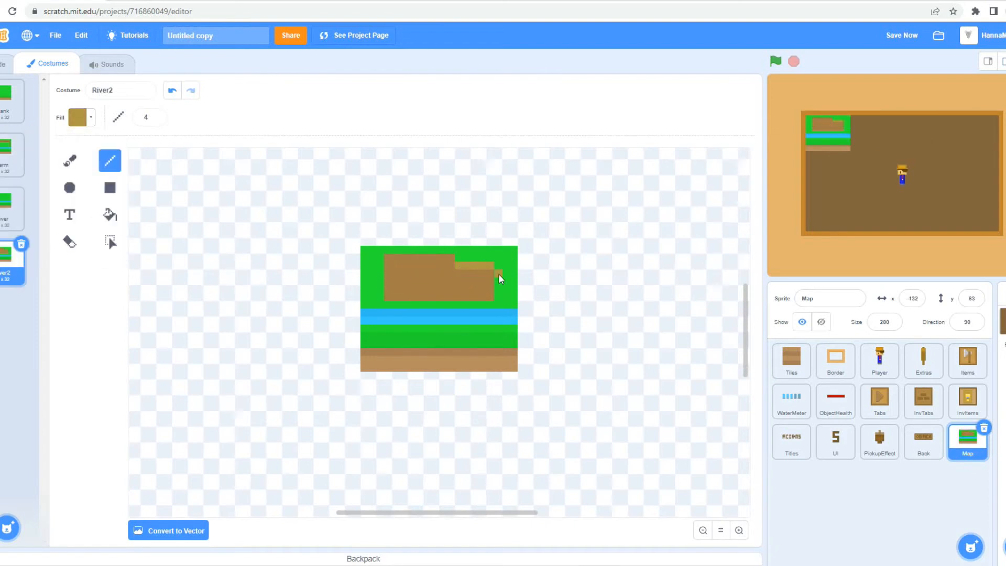
# - Draw the pixel-art River2 map scene and the Inventory2 map icon with line and fill tools
pyautogui.click(76, 117)
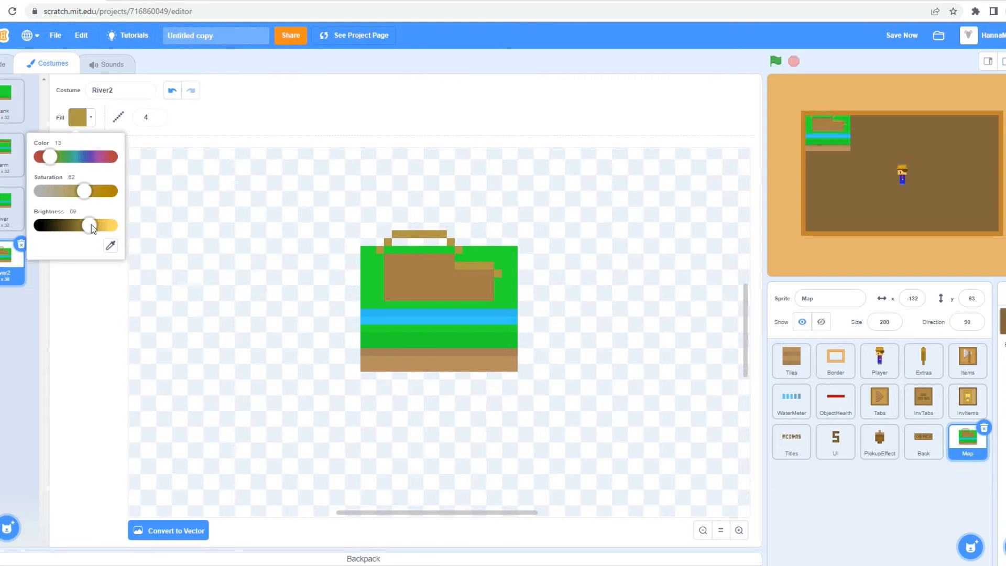
pyautogui.click(879, 401)
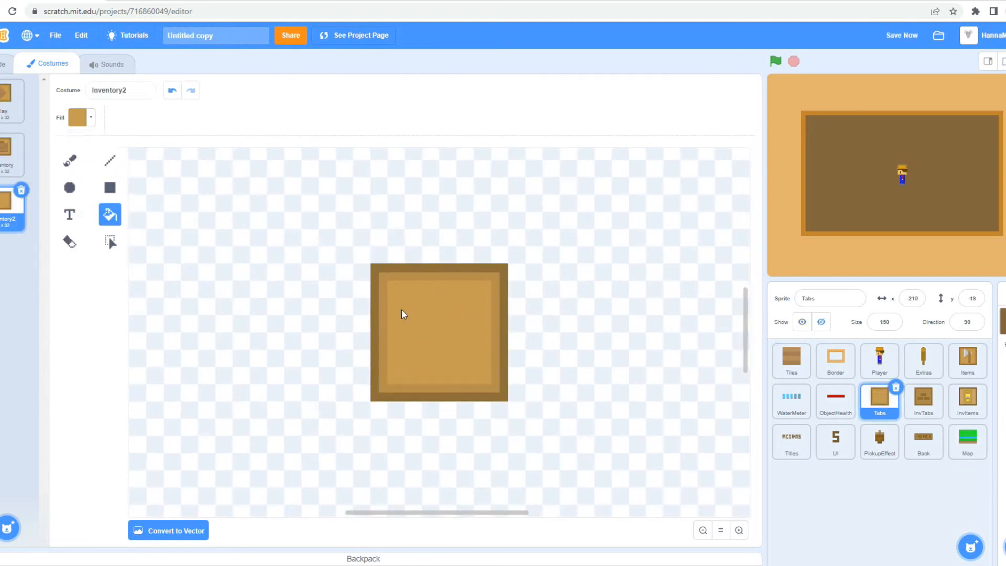
pyautogui.click(109, 160)
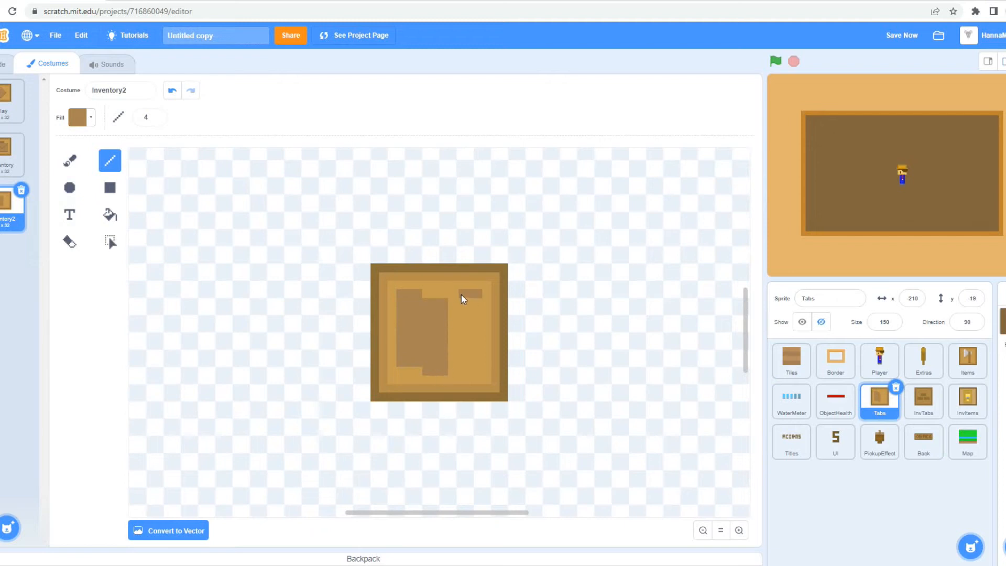
pyautogui.click(6, 148)
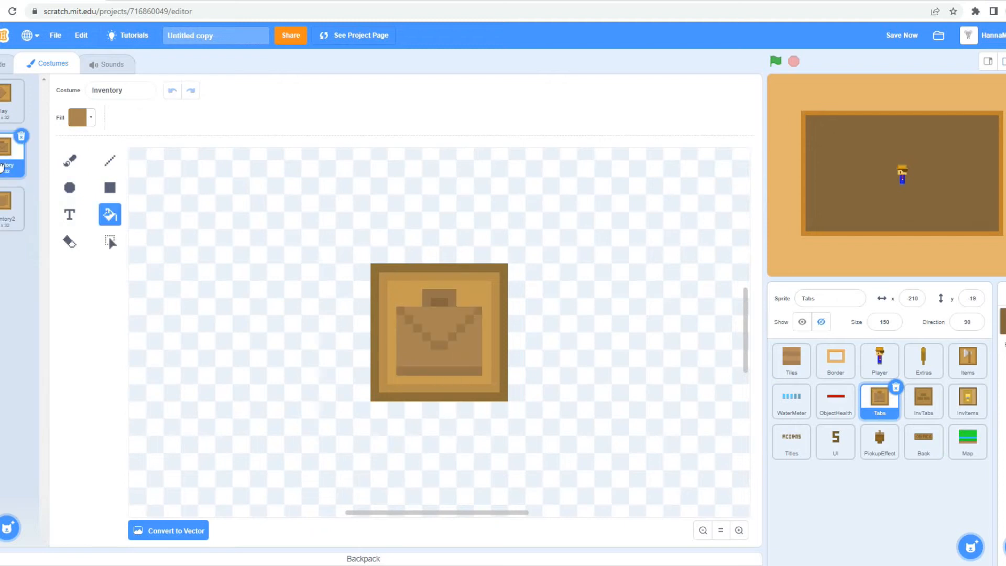
pyautogui.click(967, 441)
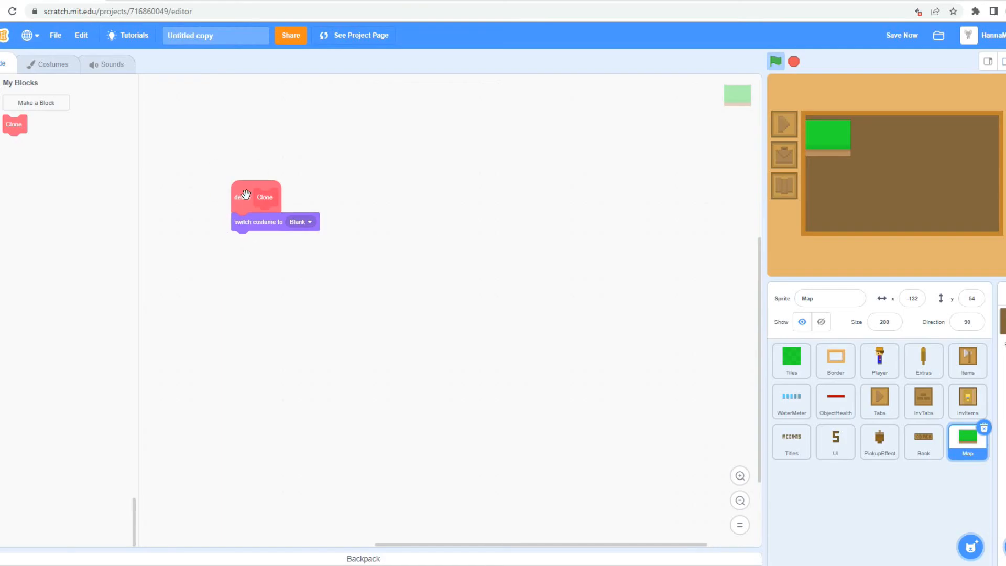
# - Add a Clone block switching Map to Blank, then start painting an orange-square sprite
pyautogui.click(775, 61)
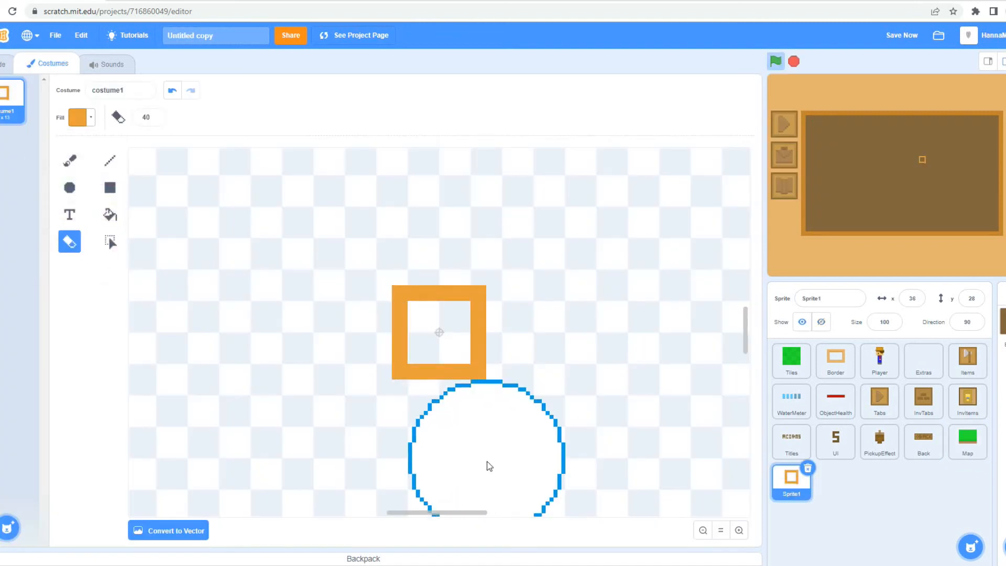
pyautogui.click(77, 117)
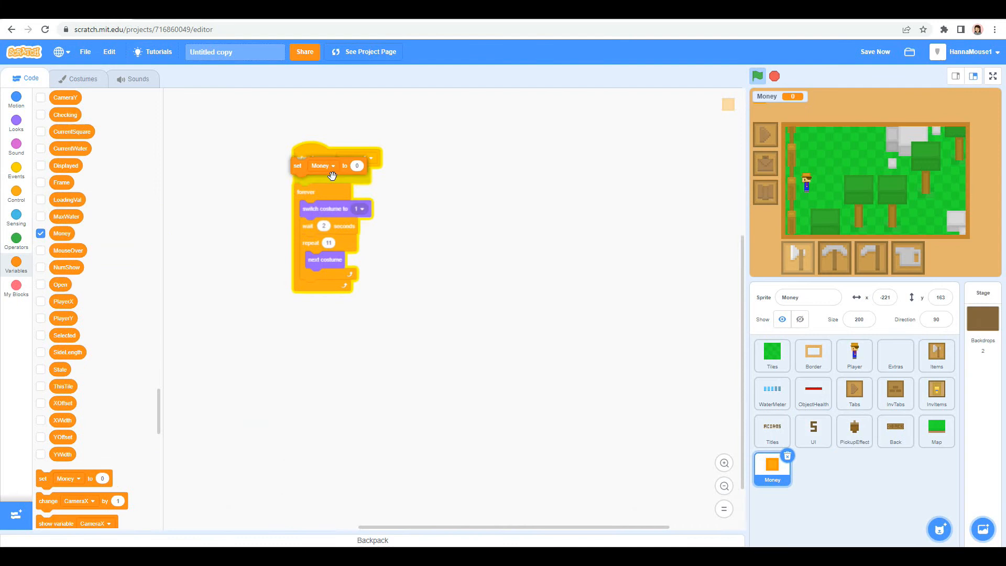
# - Create the Money sprite with 'set Money to 0' and a costume loop, then run fullscreen
pyautogui.click(812, 356)
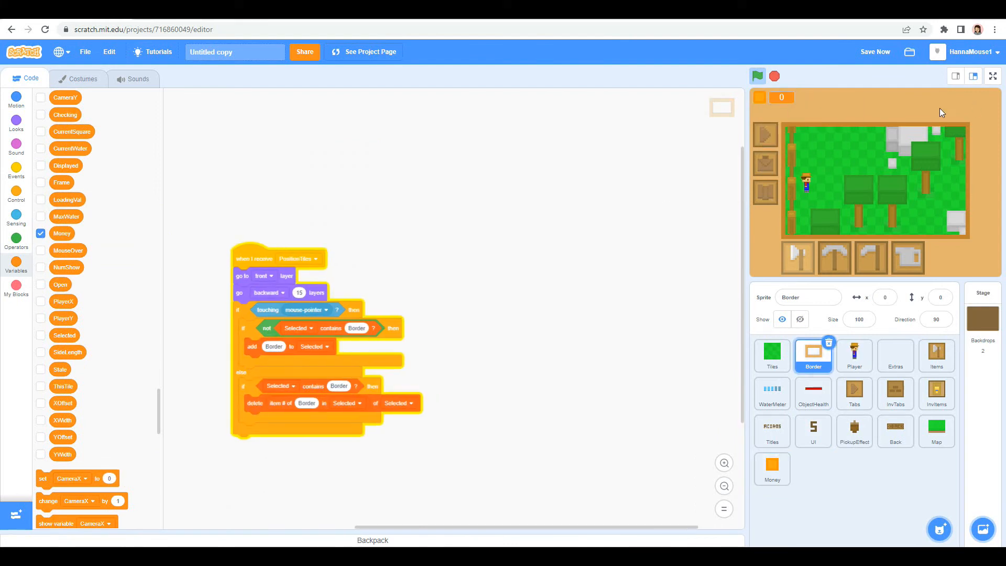
pyautogui.click(993, 76)
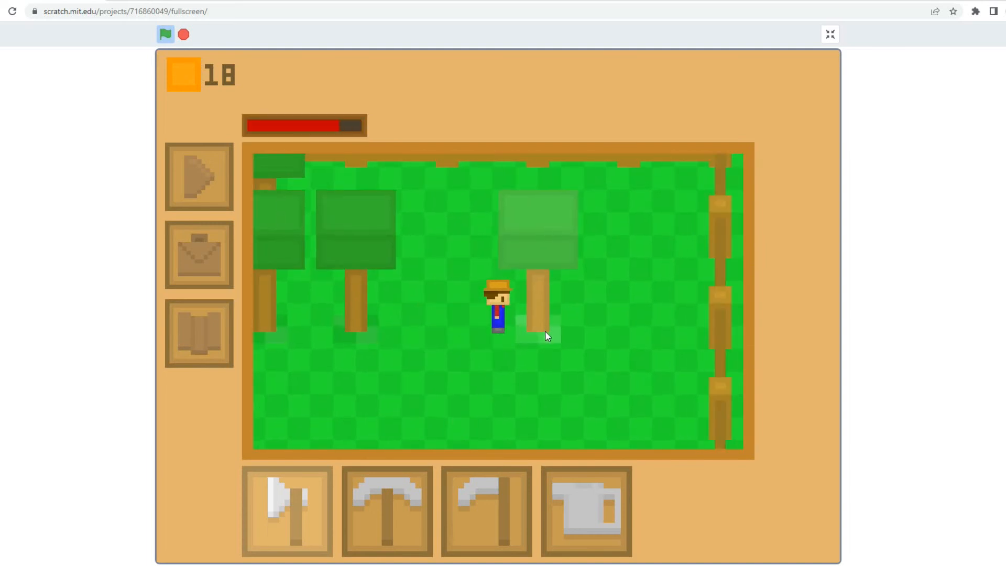
pyautogui.click(829, 34)
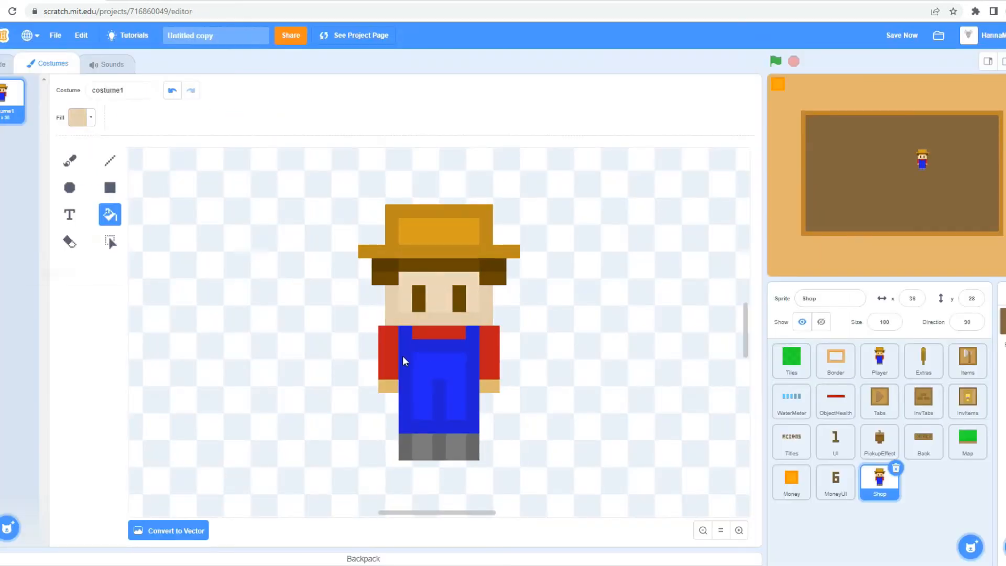
# - Recolour the Shop costume with a yellow hat, white shirt and brown trousers
pyautogui.click(77, 117)
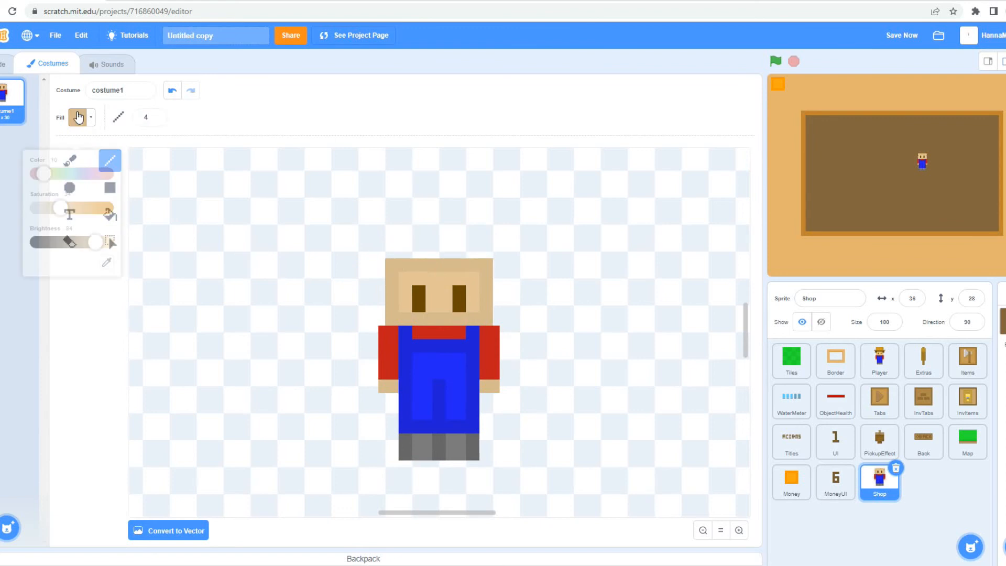
pyautogui.click(459, 218)
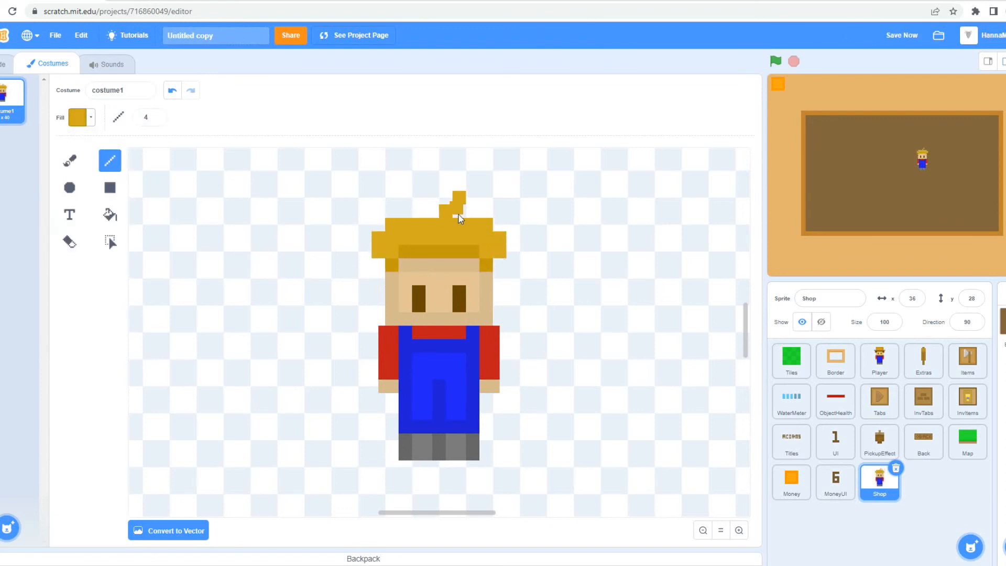
pyautogui.click(77, 117)
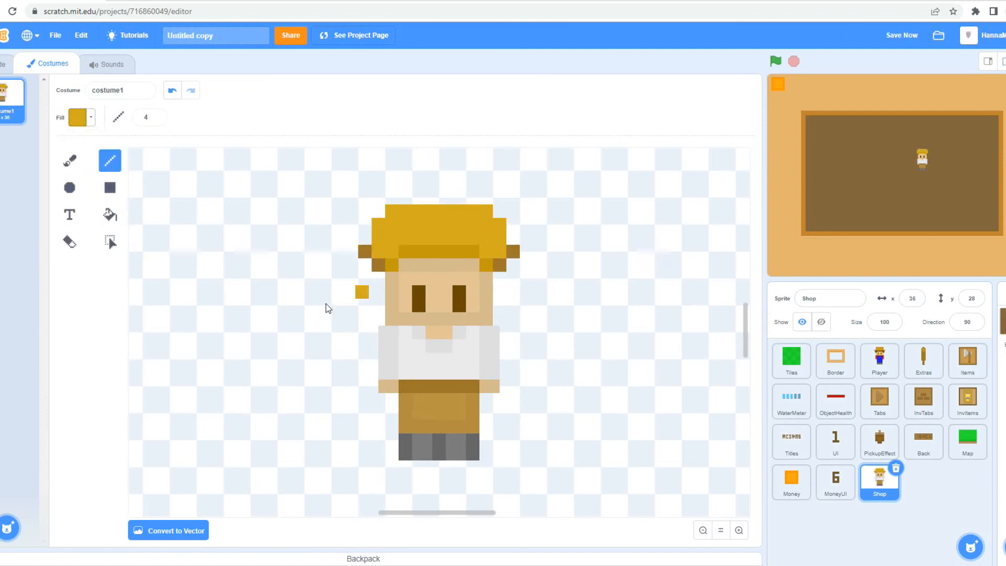
pyautogui.click(923, 481)
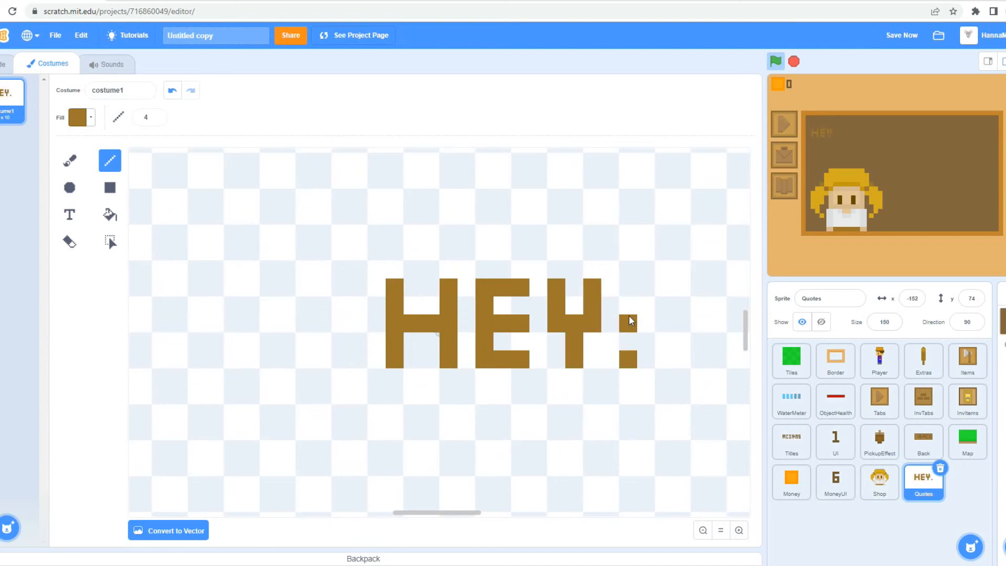
# - Paint the Quotes greeting and BUY tab costumes, and add 'add Acorn to Showing' ShopButtons scripts
pyautogui.click(879, 481)
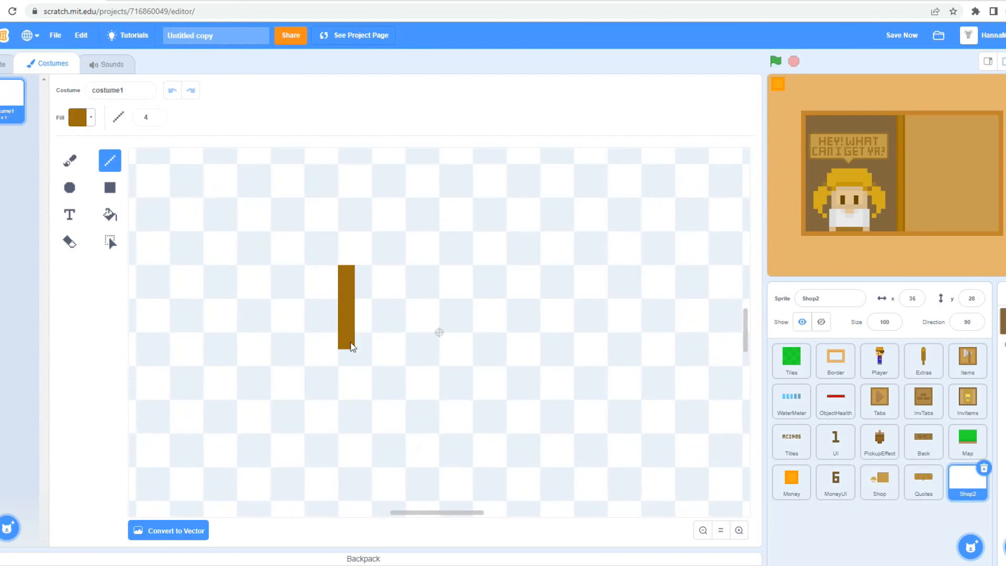
pyautogui.click(191, 90)
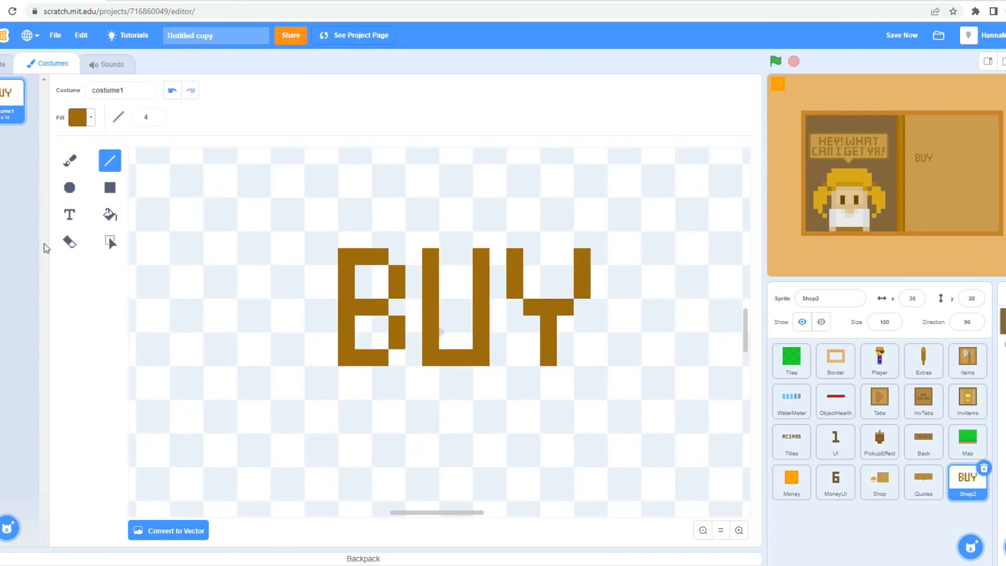
pyautogui.click(110, 214)
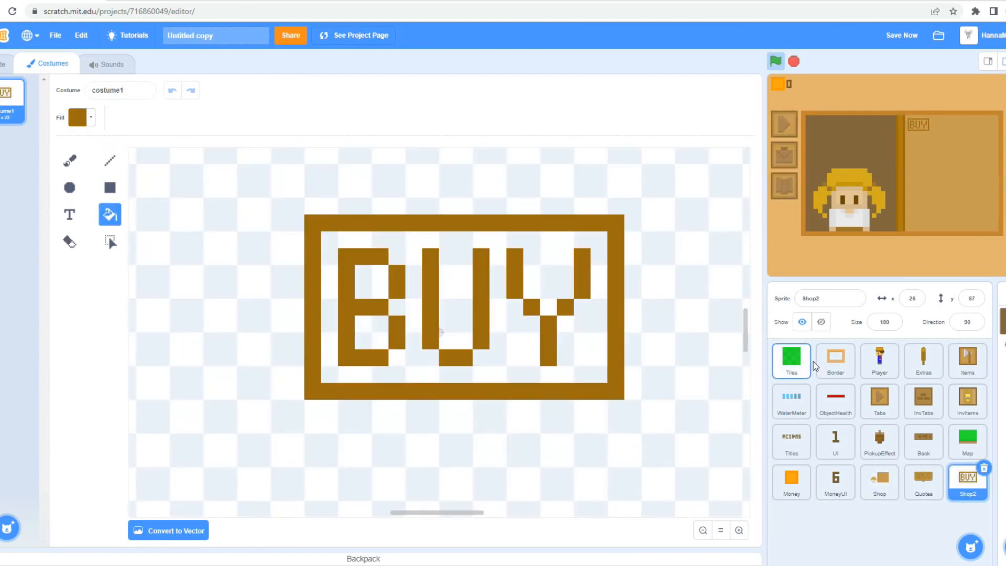
pyautogui.click(966, 483)
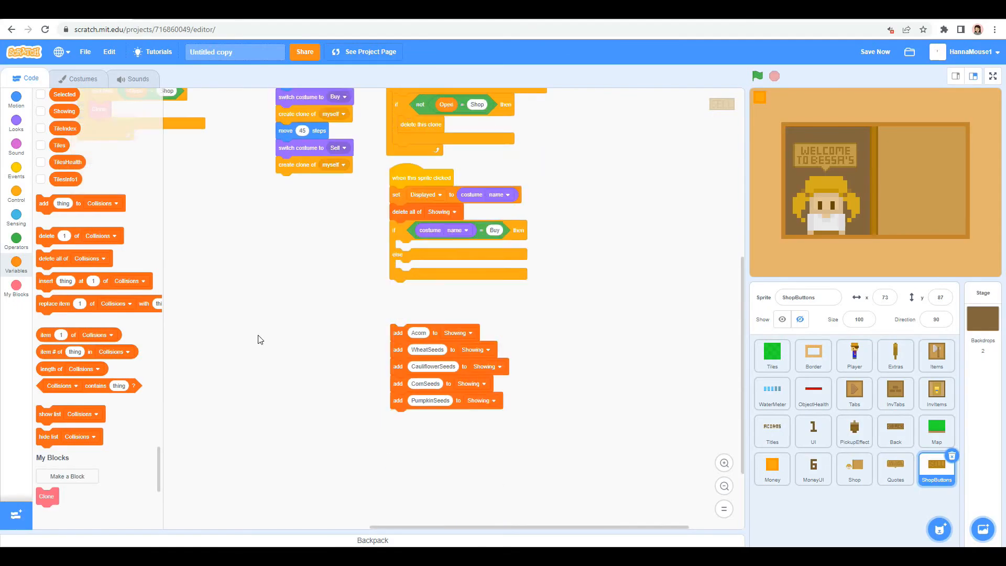
pyautogui.click(936, 393)
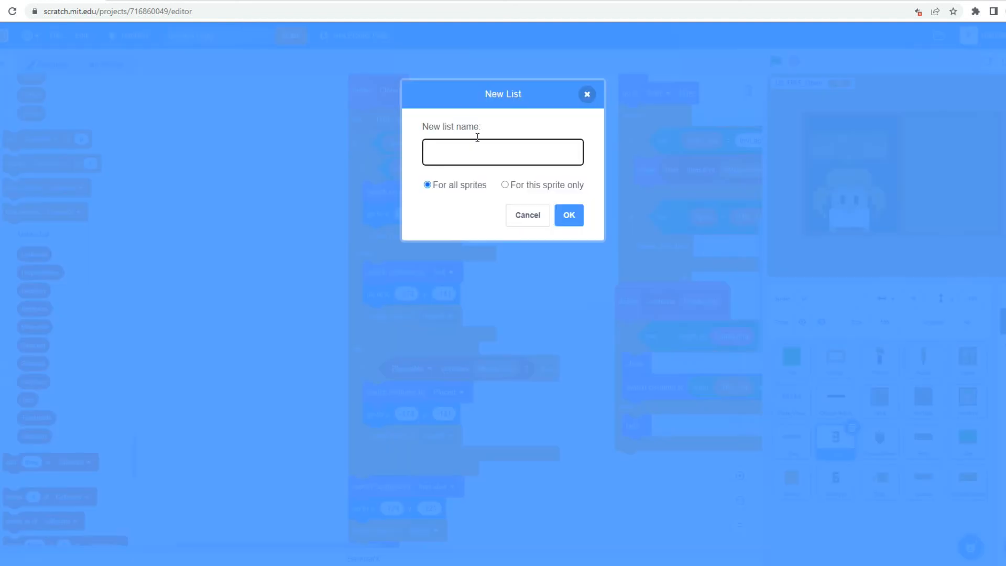
# - Make a Price list with seven item prices and set Money to start at 100
pyautogui.click(527, 215)
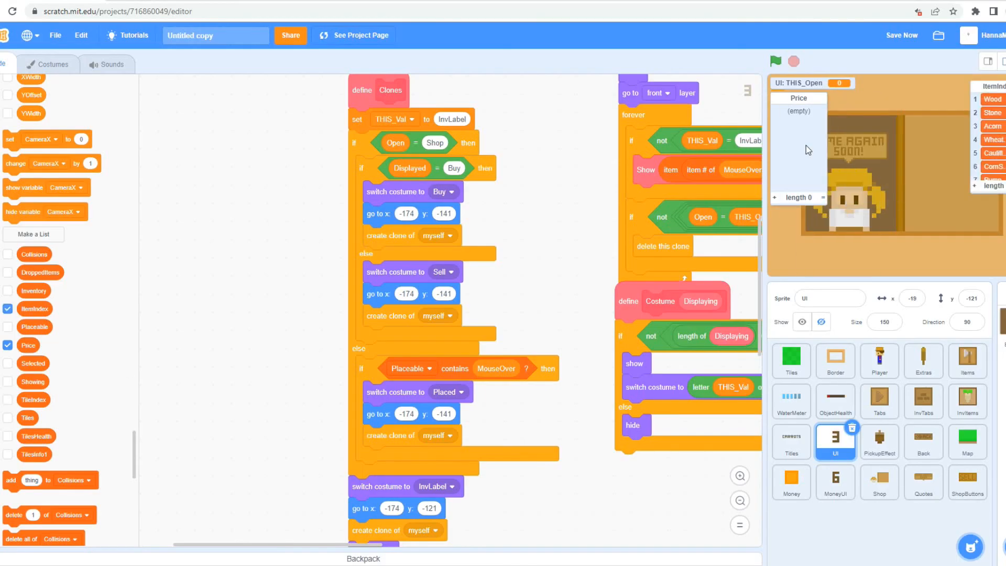
pyautogui.click(775, 202)
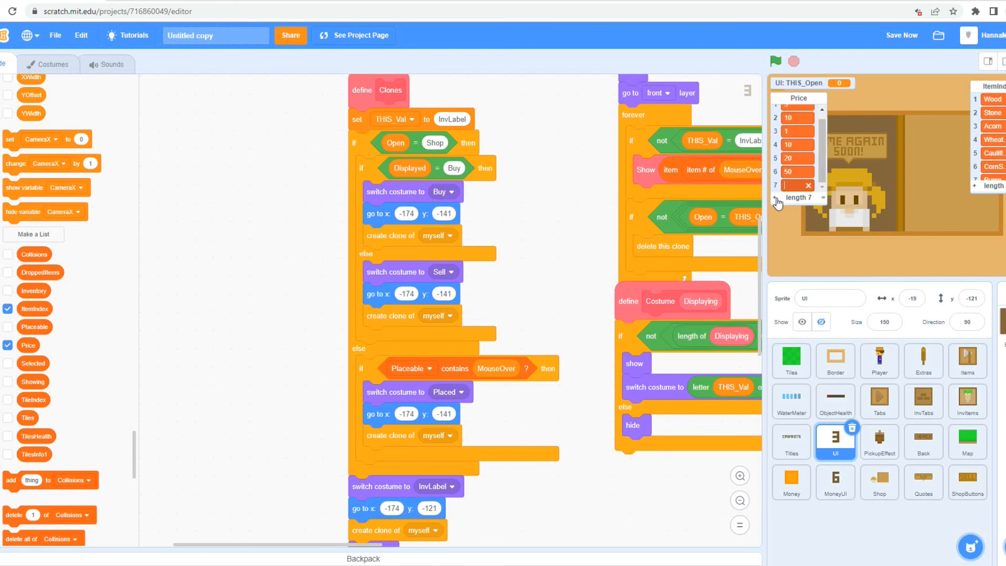
pyautogui.click(791, 482)
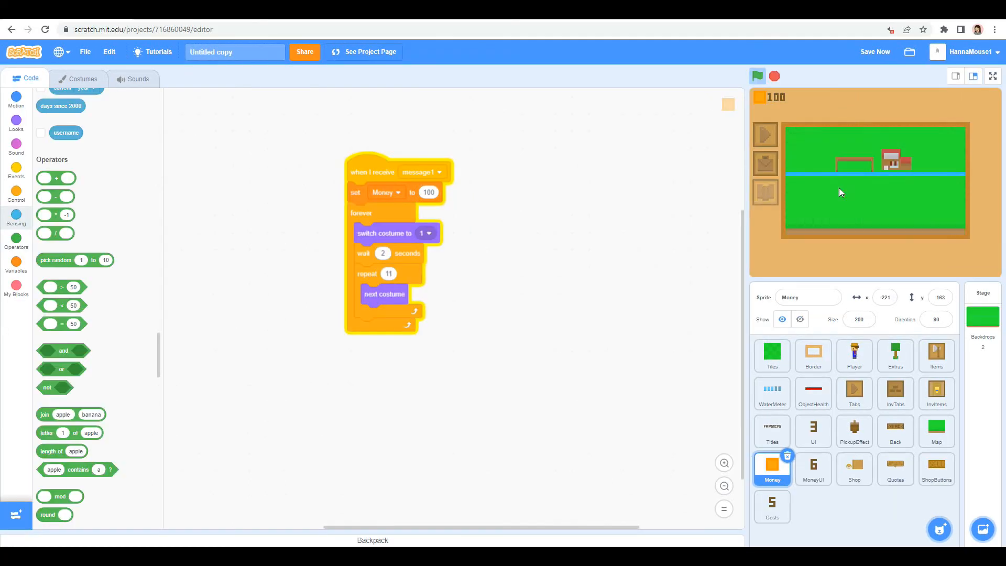
pyautogui.click(992, 76)
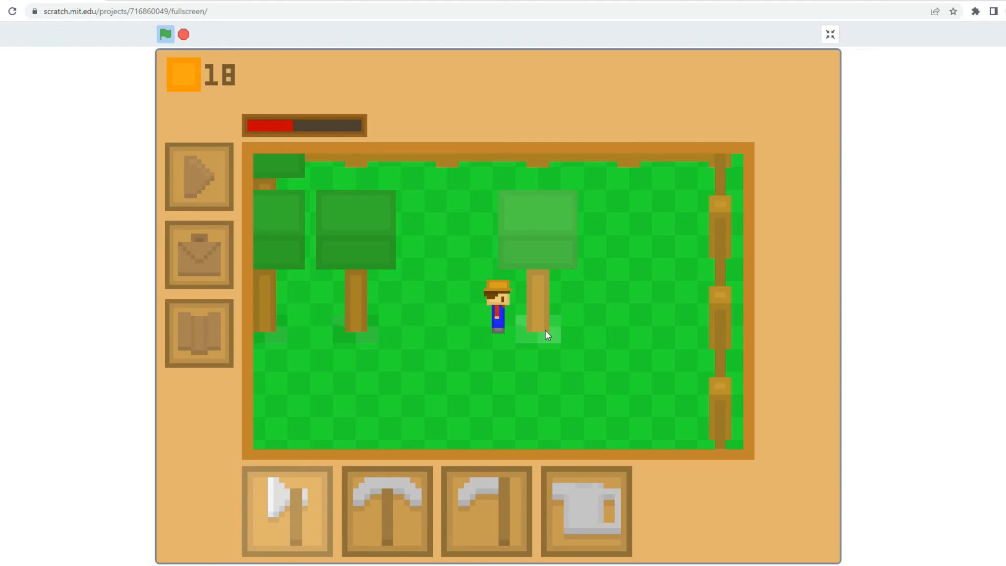